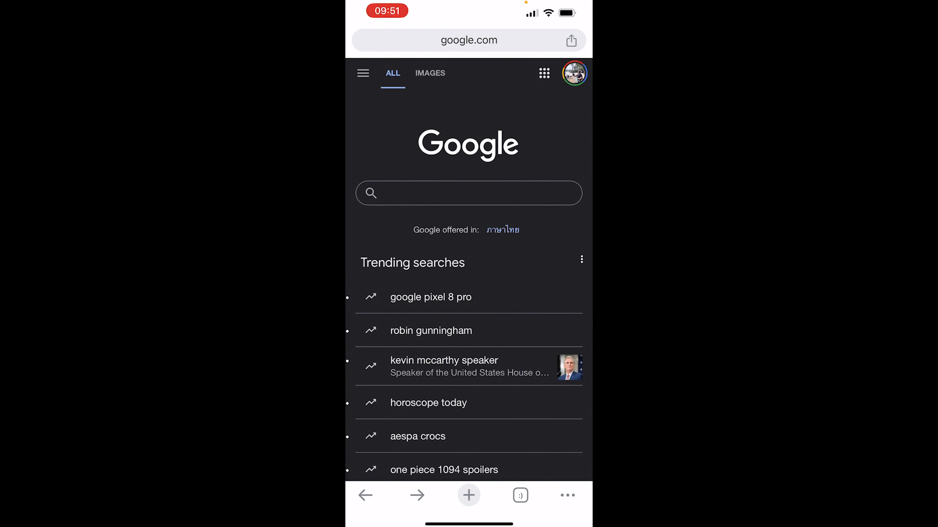
# Search Google for 'bing ai image generator' and browse the results
pyautogui.click(468, 192)
pyautogui.write('bing ai')
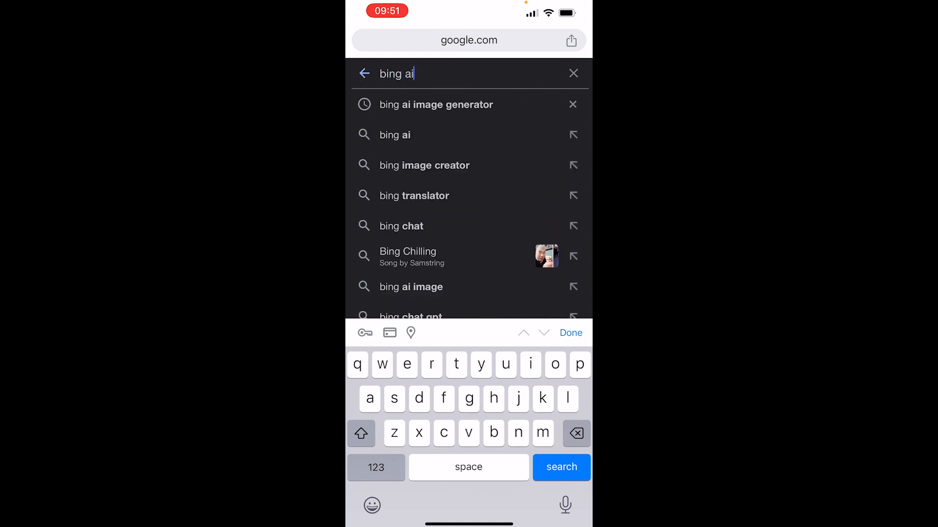
pyautogui.click(435, 105)
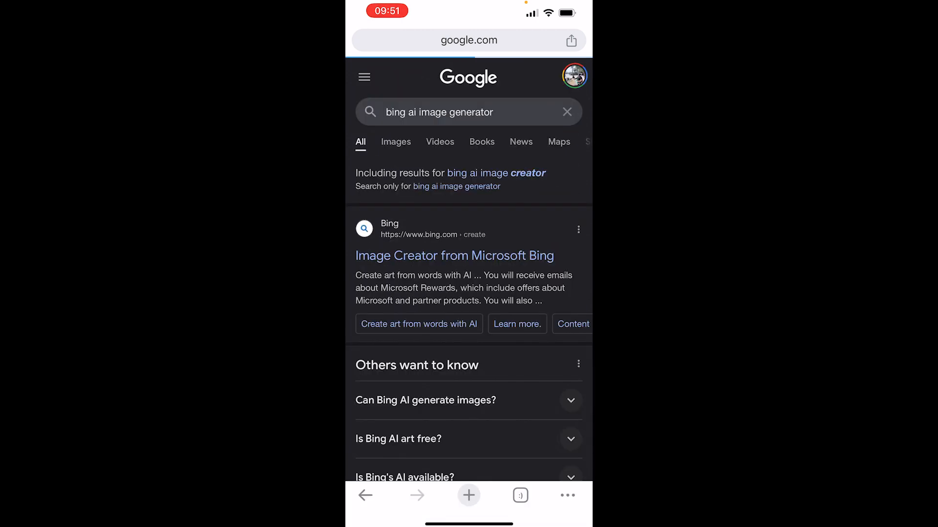
pyautogui.scroll(-3)
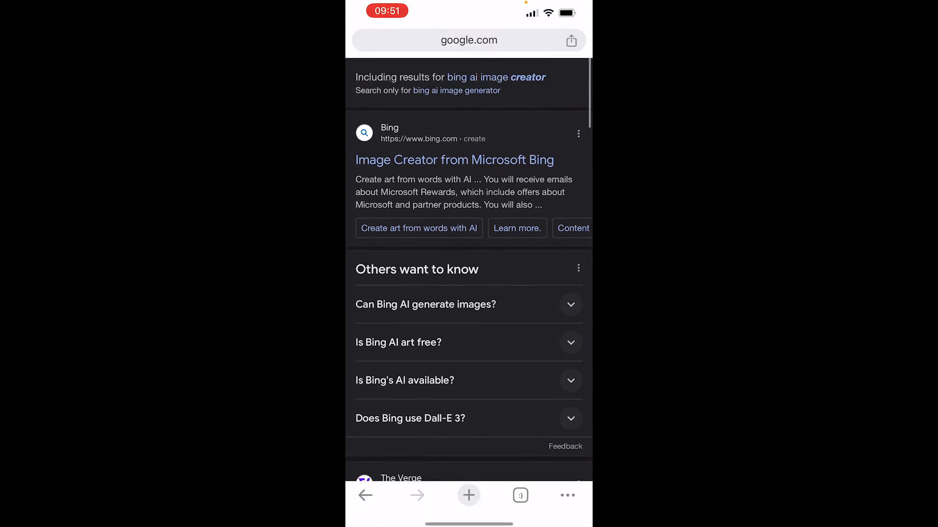
# Go to Image Creator from Microsoft Bing and browse its Explore ideas gallery
pyautogui.click(454, 159)
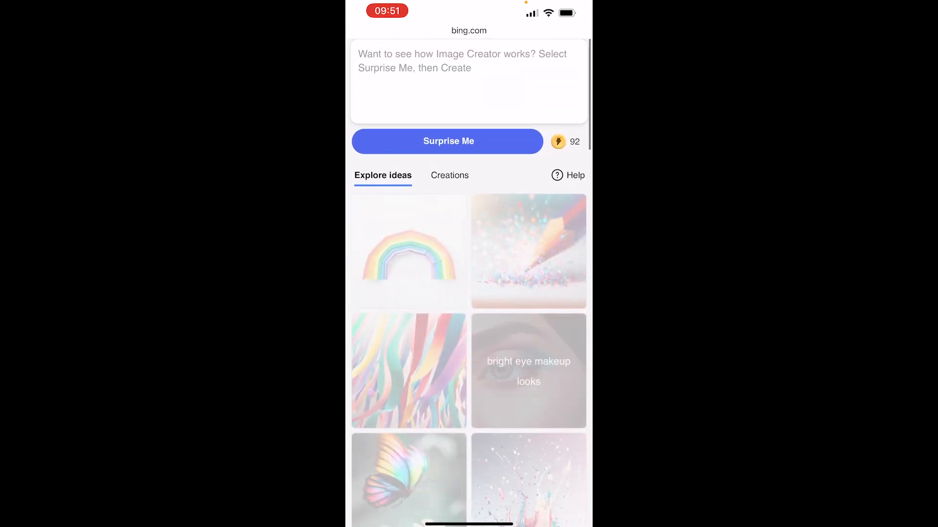
pyautogui.scroll(-3)
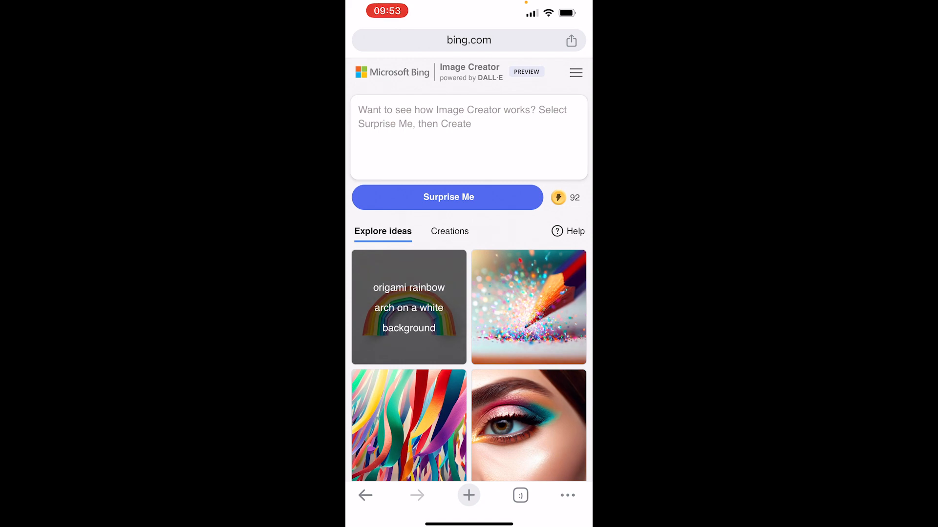
pyautogui.scroll(-3)
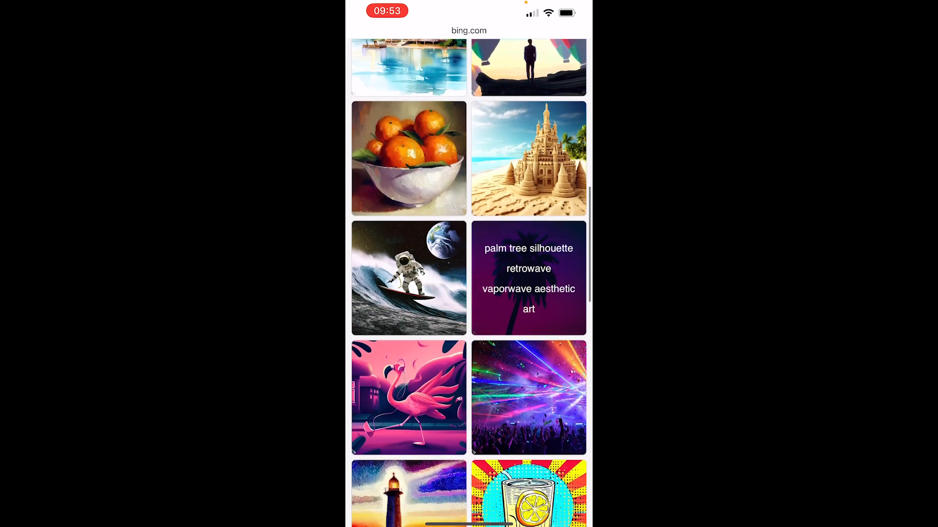
pyautogui.scroll(3)
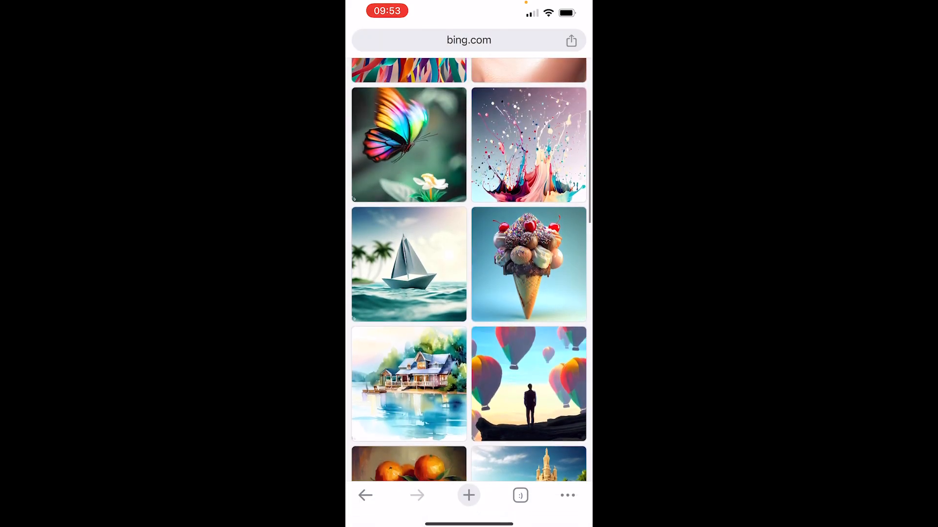
pyautogui.scroll(3)
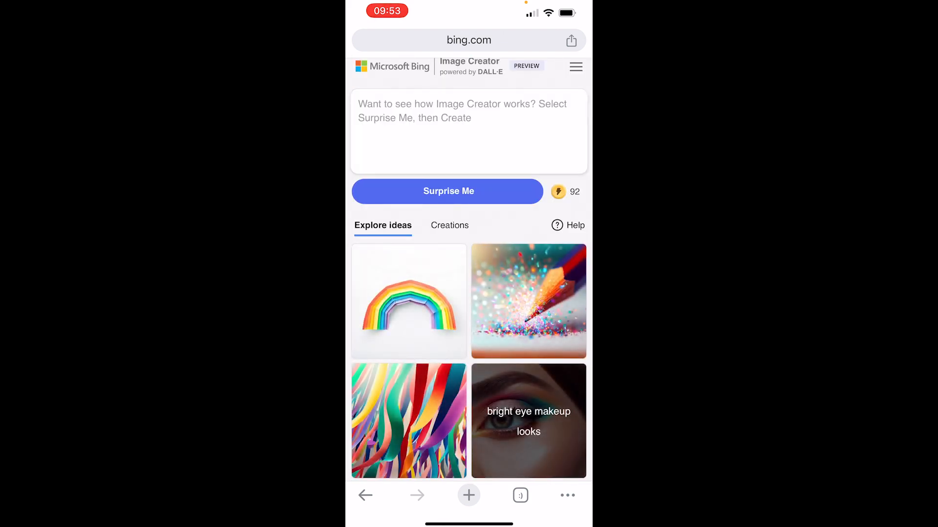
pyautogui.click(468, 132)
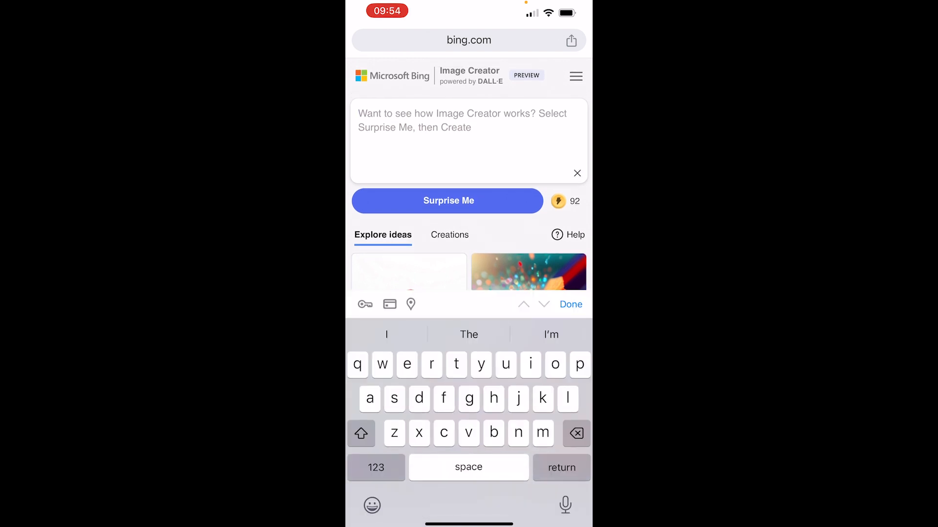
# Enter the prompt: a Rainbow birthday cake that says "happy birthday"
pyautogui.write('a')
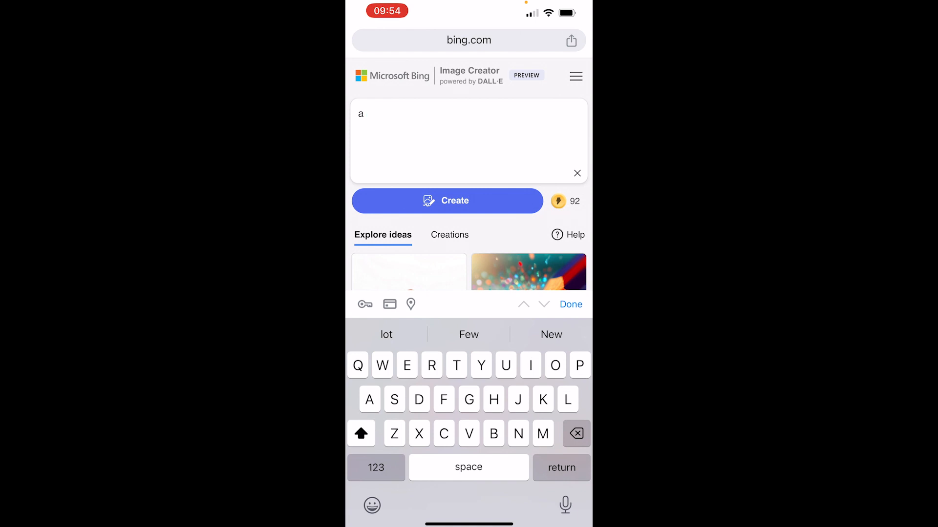
pyautogui.write('Rainbow birthday cake that sa')
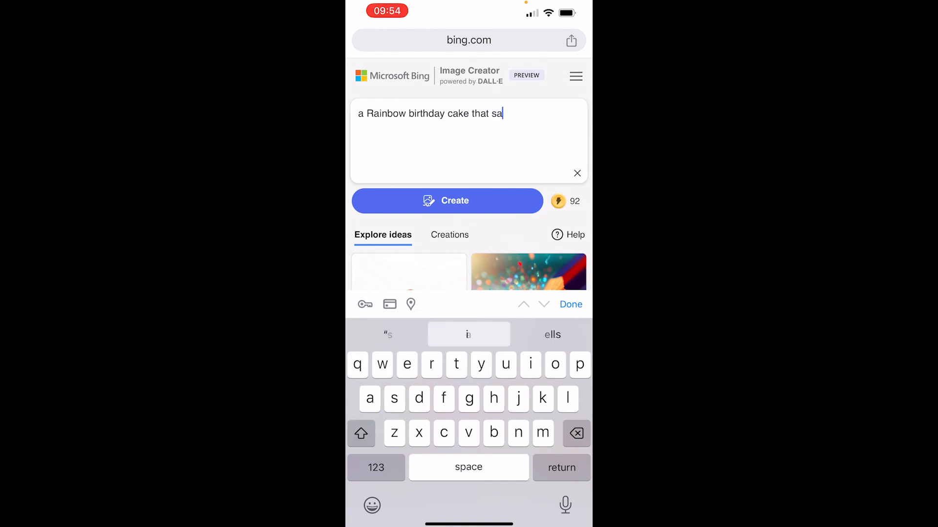
pyautogui.write('ys "happy birthday"')
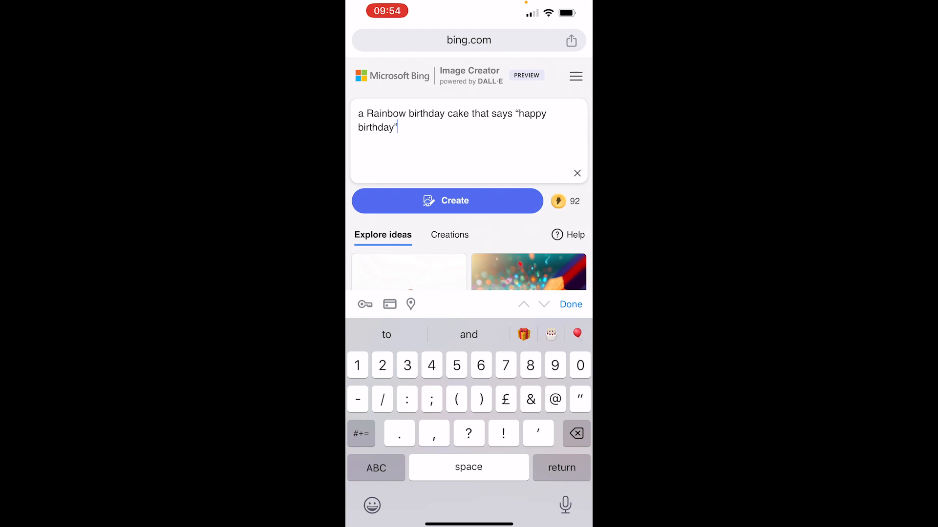
# Create the four cake images and view the cake with candles full size
pyautogui.click(446, 200)
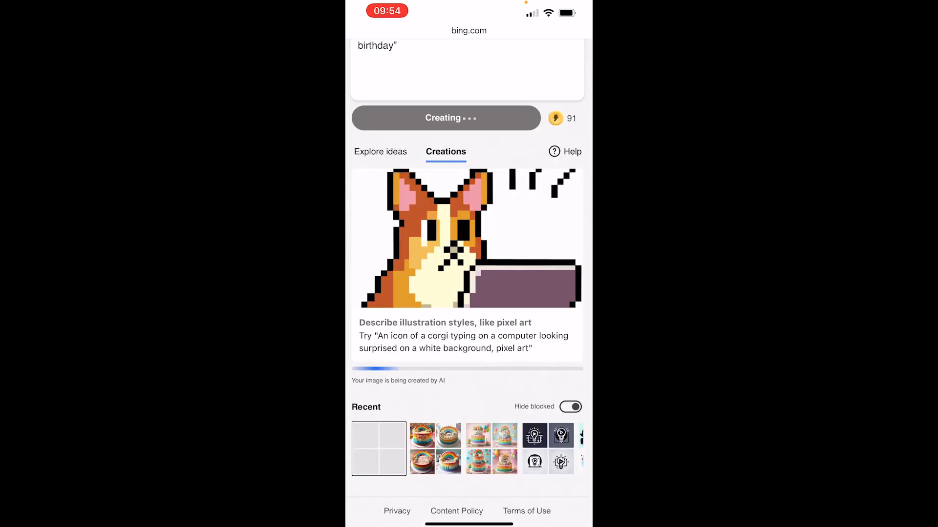
pyautogui.scroll(3)
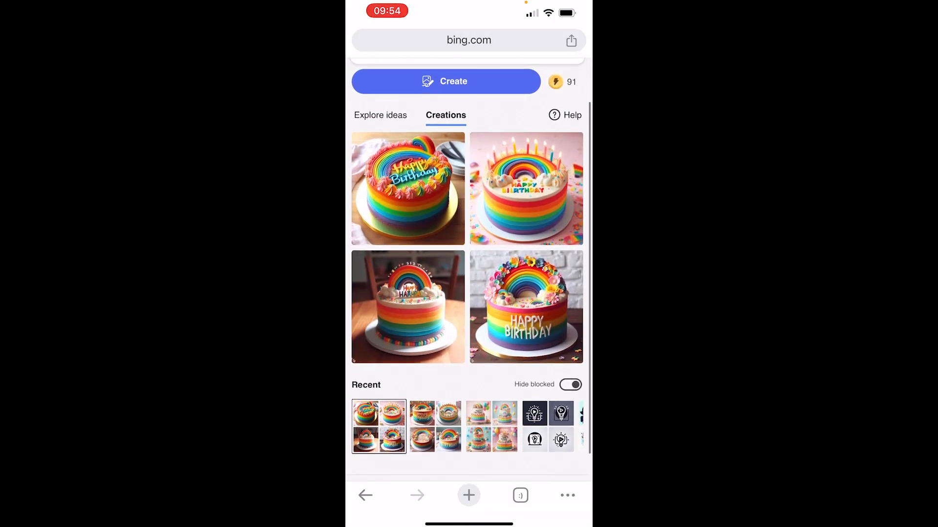
pyautogui.scroll(-3)
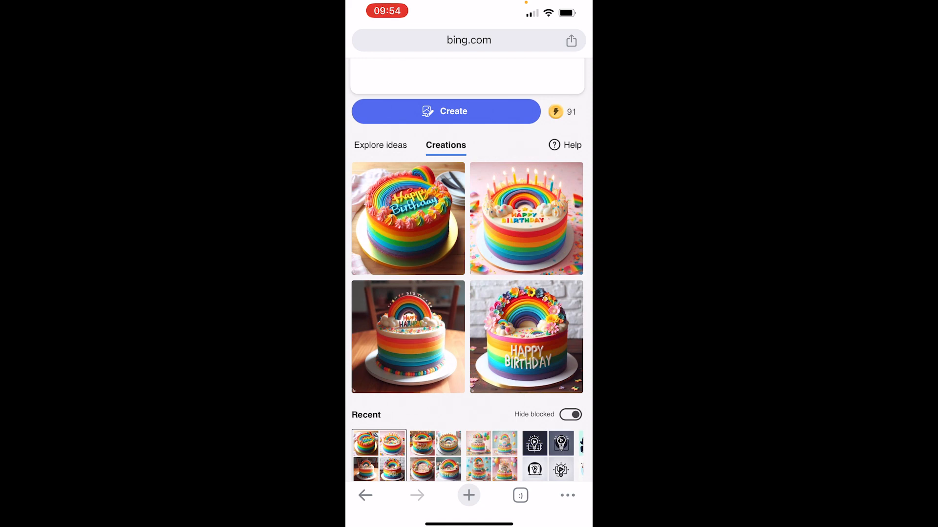
pyautogui.click(526, 218)
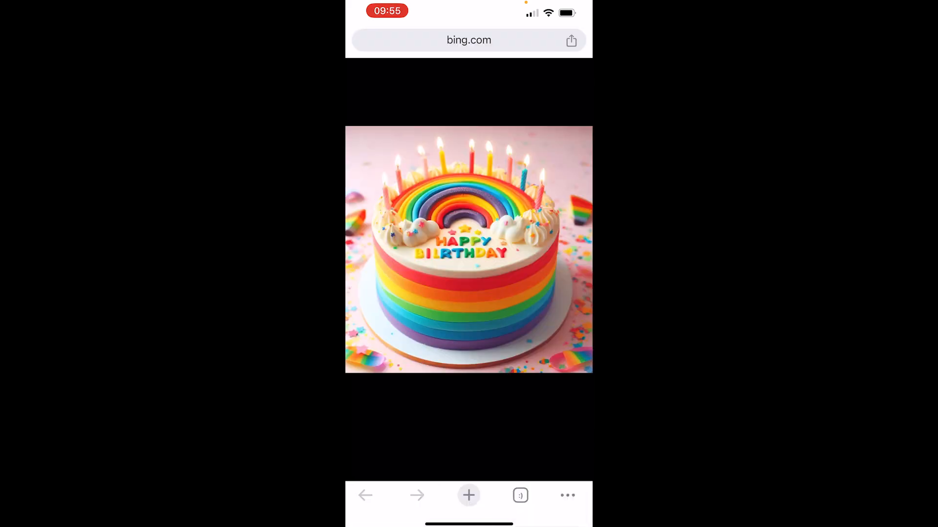